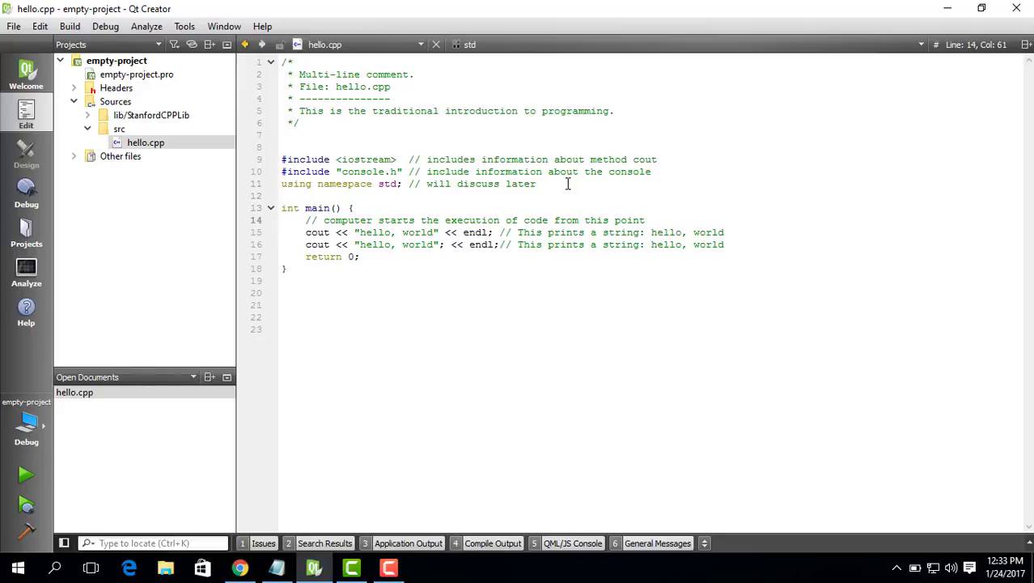
# - Paste four more copies of the cout line below line 16 and build, revealing five errors
pyautogui.click(646, 232)
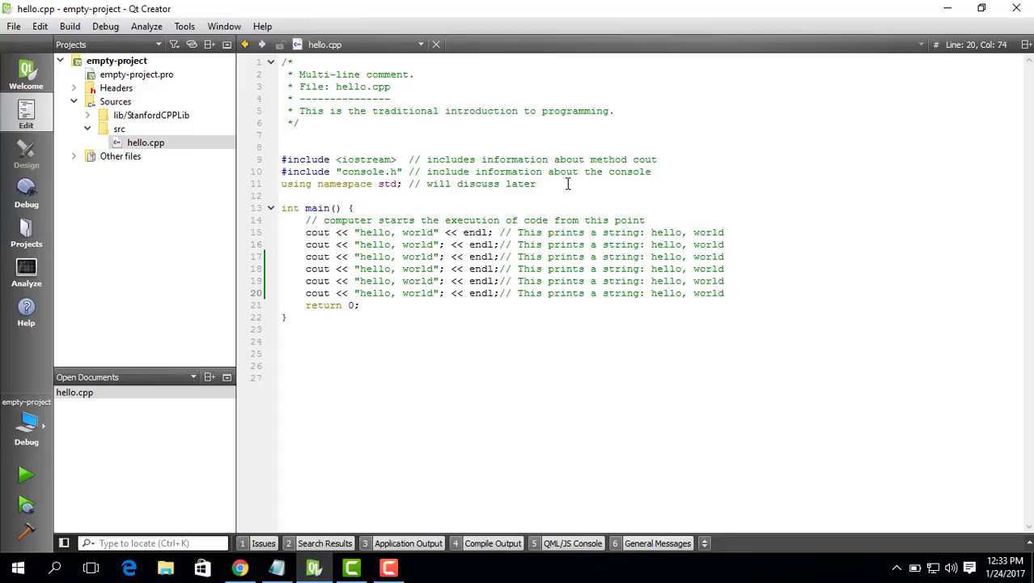
pyautogui.click(726, 256)
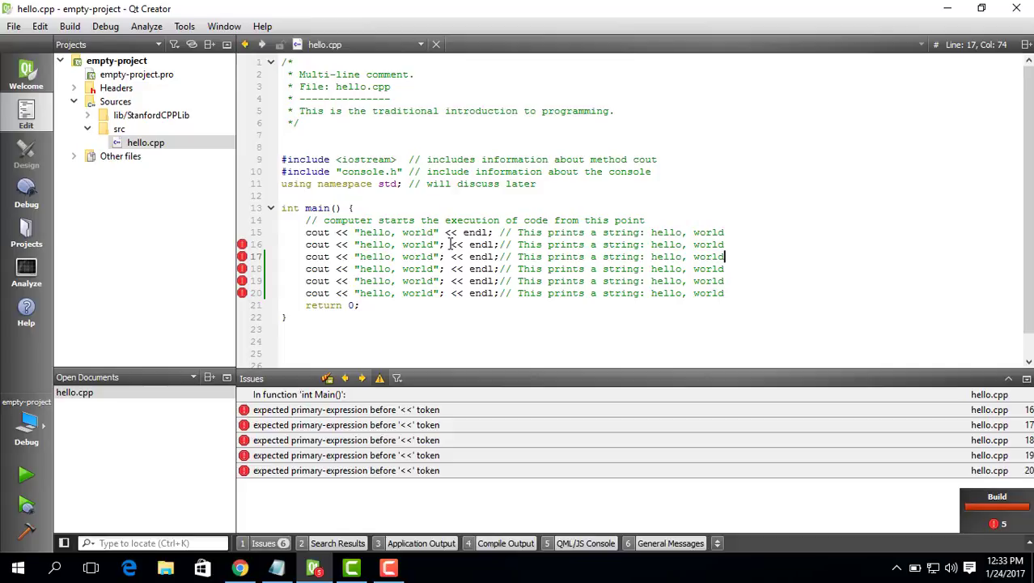
# - Remove the stray ';' before '<<' on the copied print lines 16–20
pyautogui.click(448, 245)
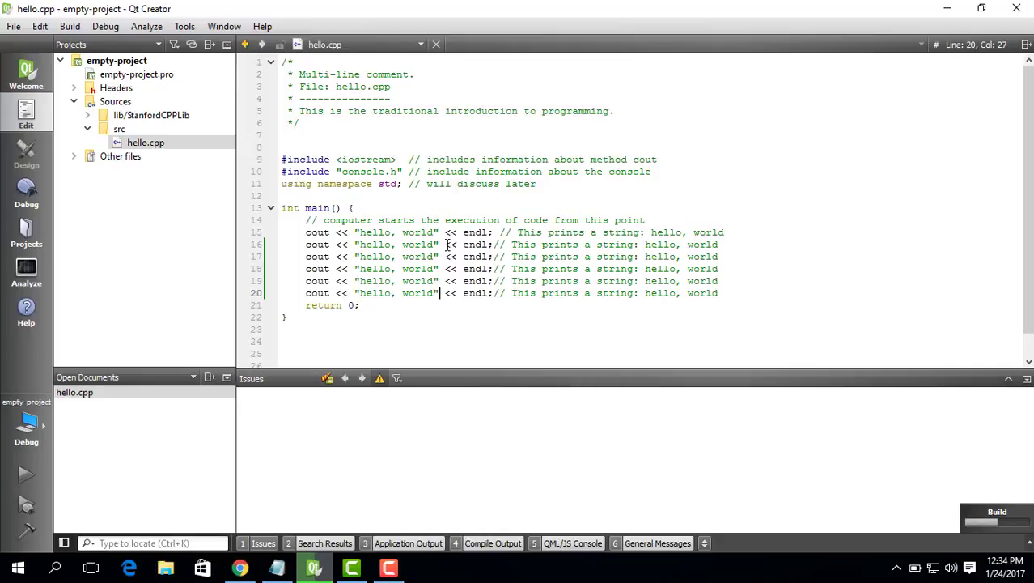
# - Run the program, confirm six 'hello, world' lines in the console, then close it
pyautogui.click(26, 474)
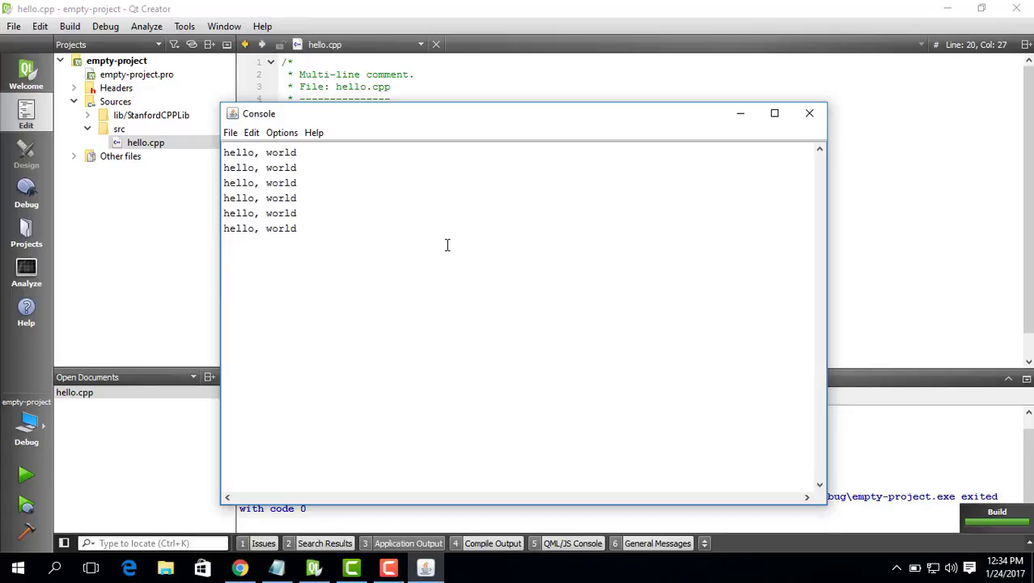
pyautogui.moveTo(823, 123)
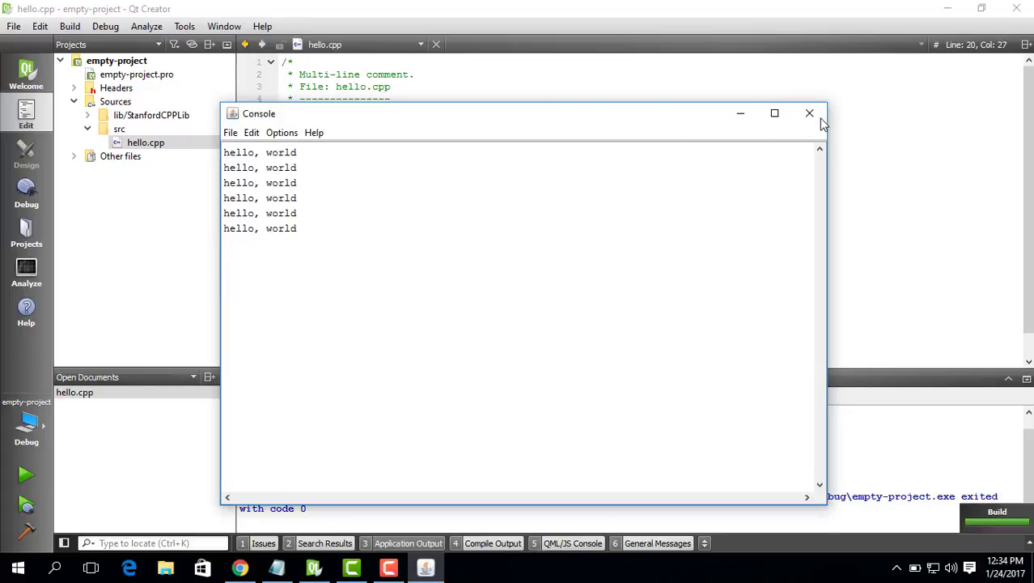
pyautogui.click(809, 112)
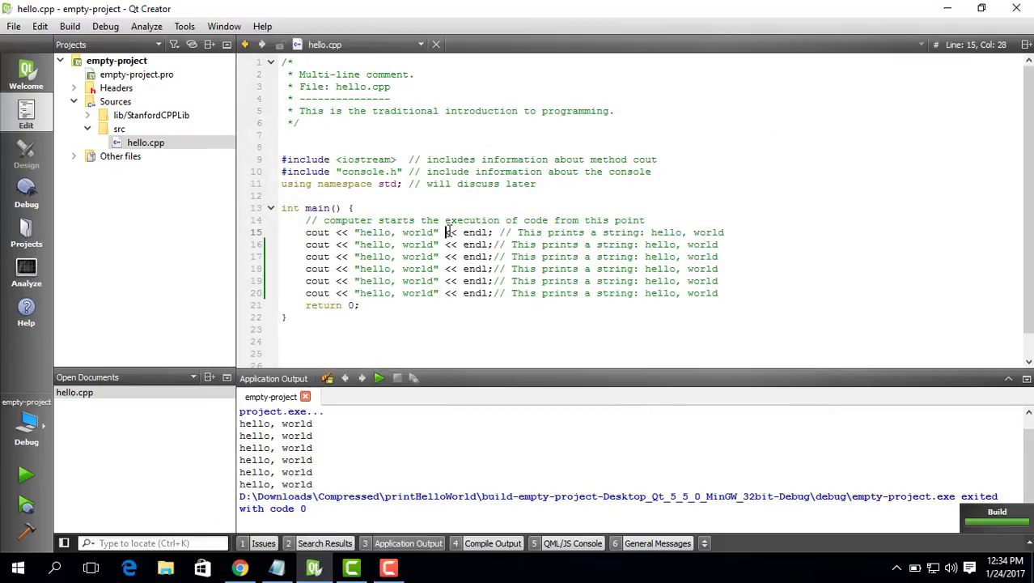
pyautogui.click(306, 232)
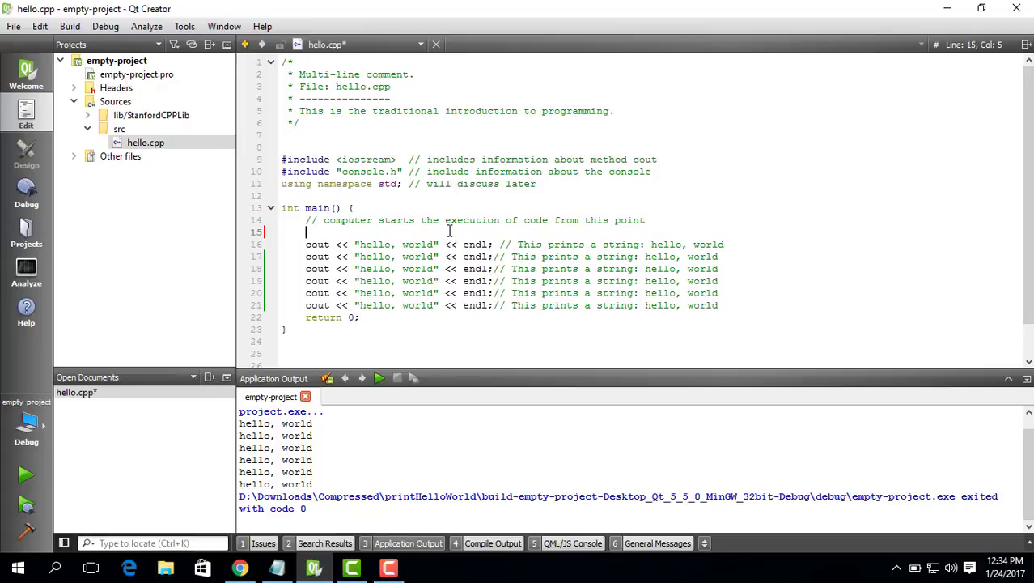
# - Type the loop header 'for (int i = 0; i < 6; i++)' above the print statements
pyautogui.write('for ()')
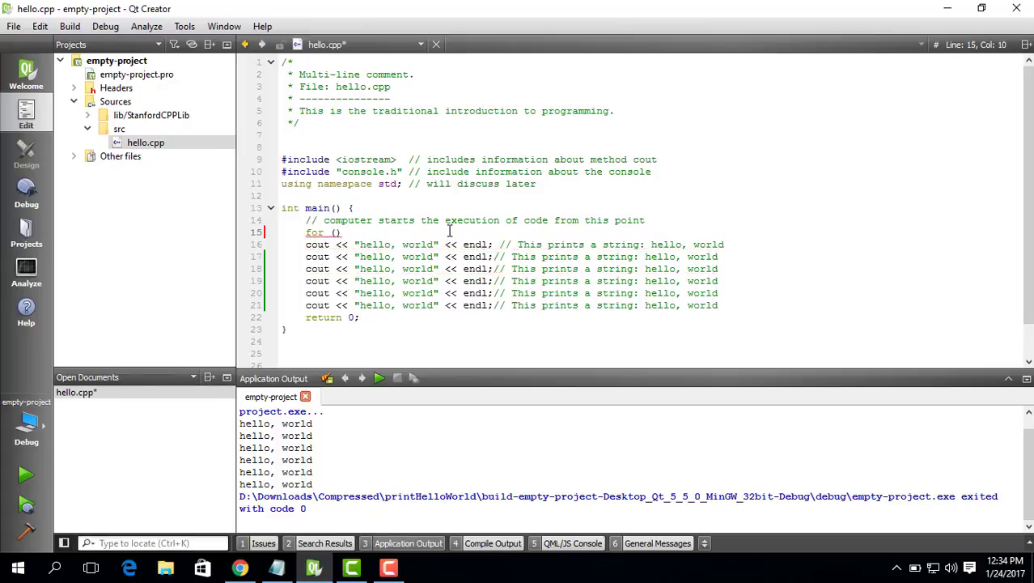
pyautogui.write('int')
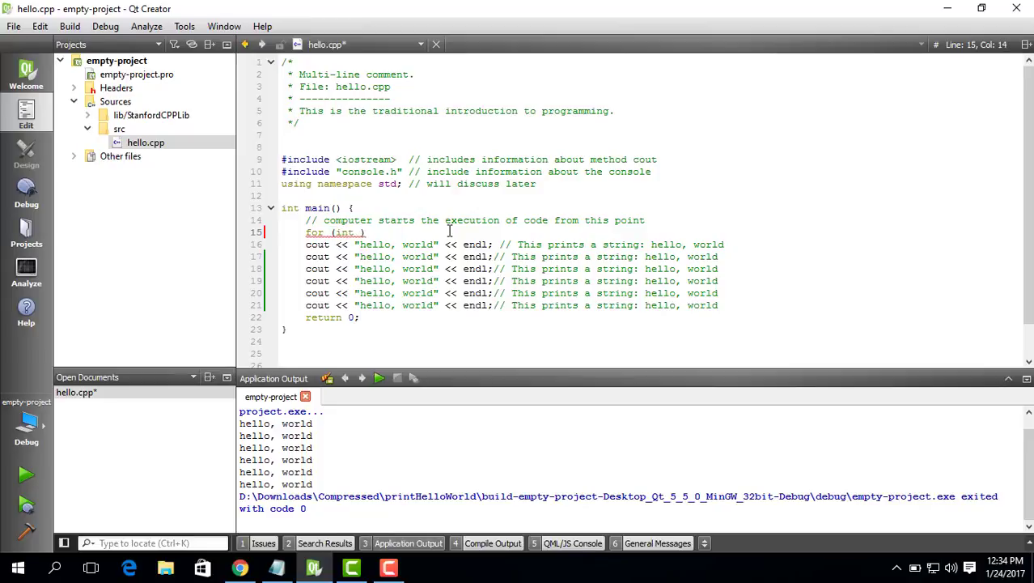
pyautogui.write('i = 0)')
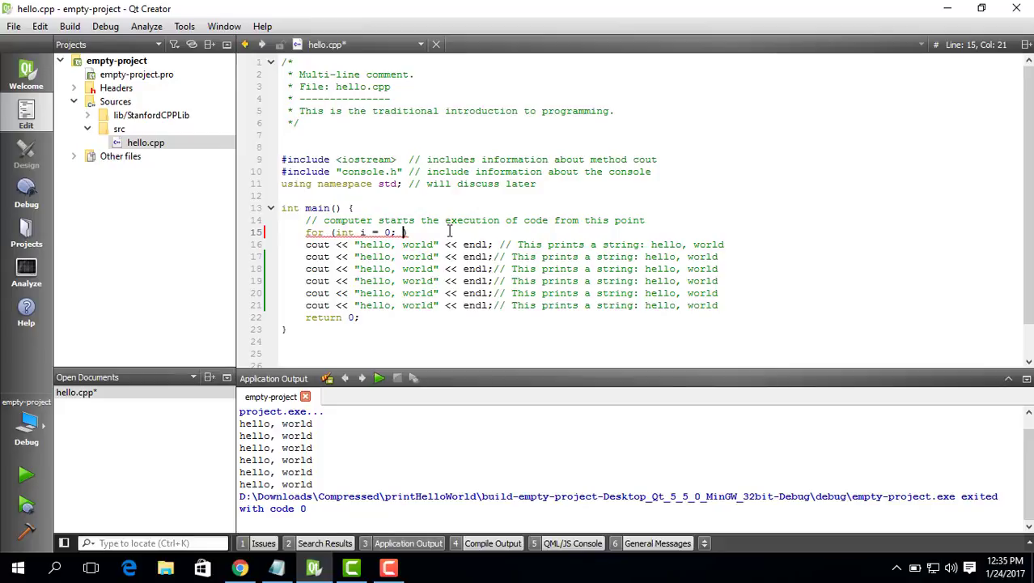
pyautogui.write('i')
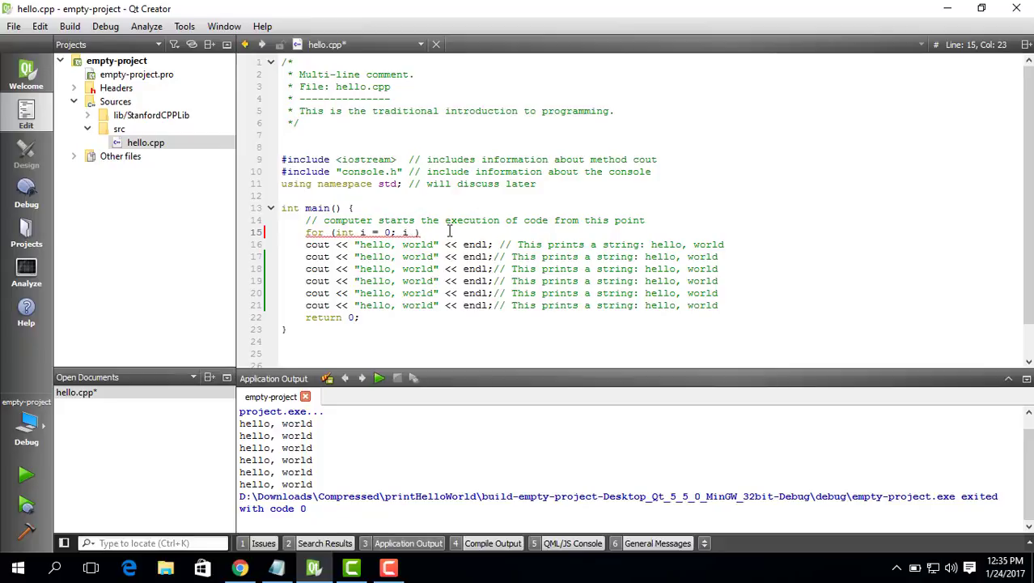
pyautogui.write('<')
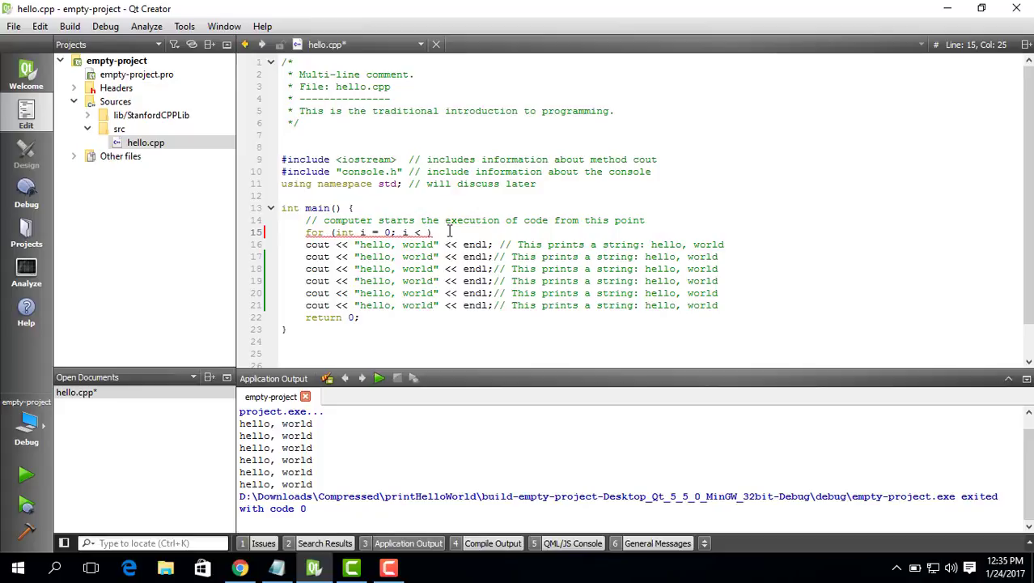
pyautogui.write('6; i')
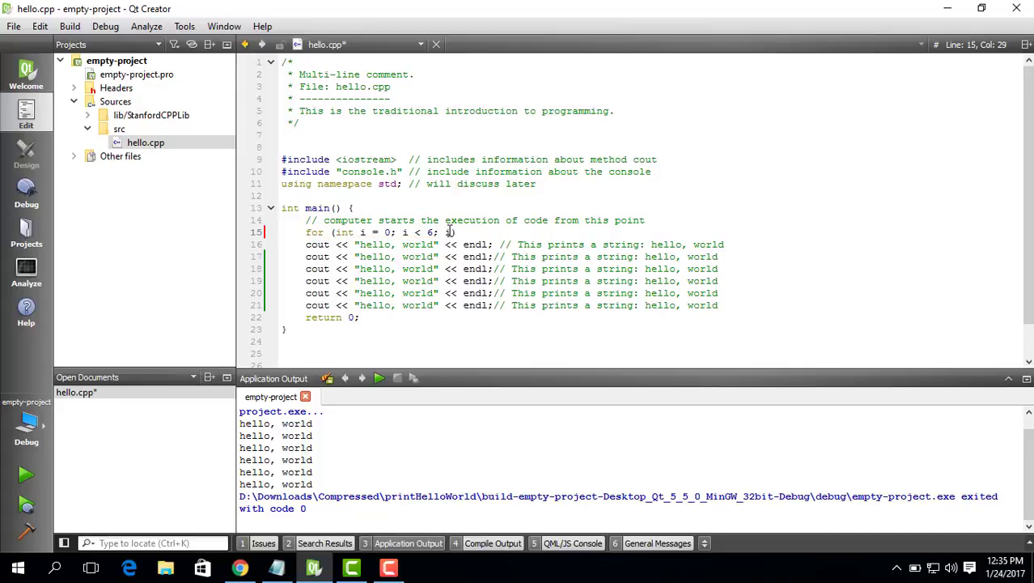
pyautogui.write('++')
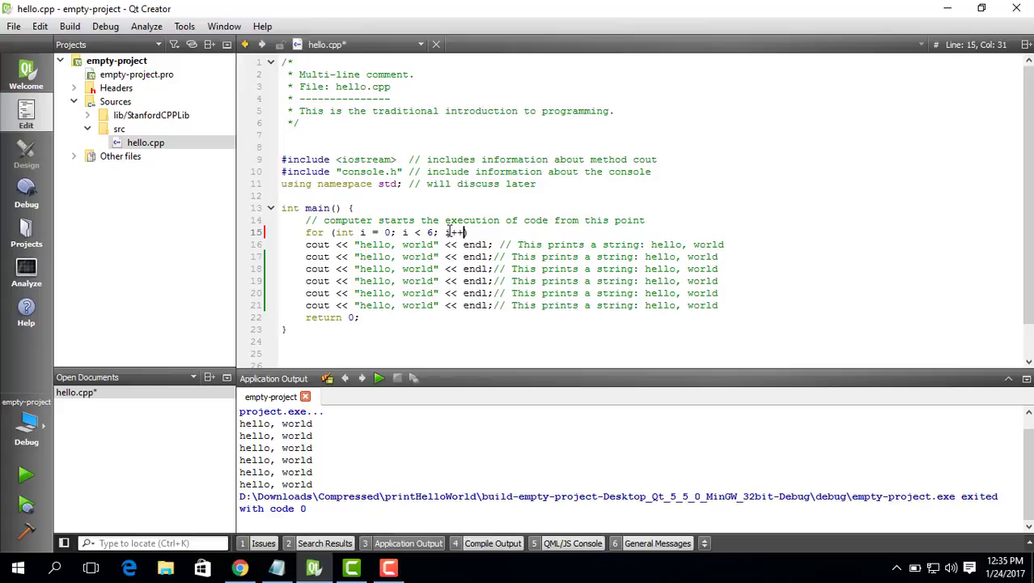
pyautogui.doubleClick(454, 232)
pyautogui.write(' {')
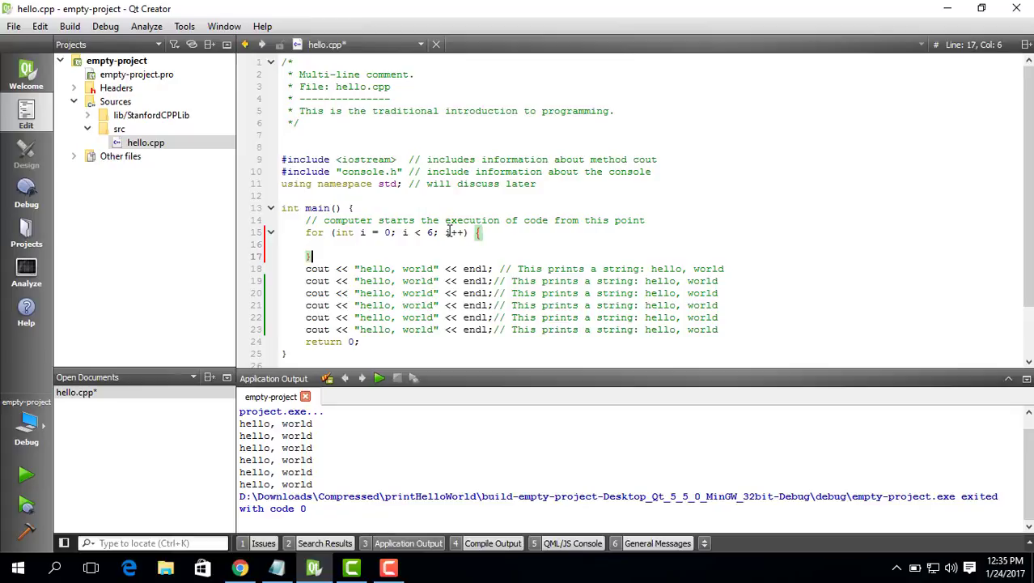
# - Delete the extra print lines below the loop, leaving one cout inside it
pyautogui.moveTo(310, 257); pyautogui.dragTo(718, 306)
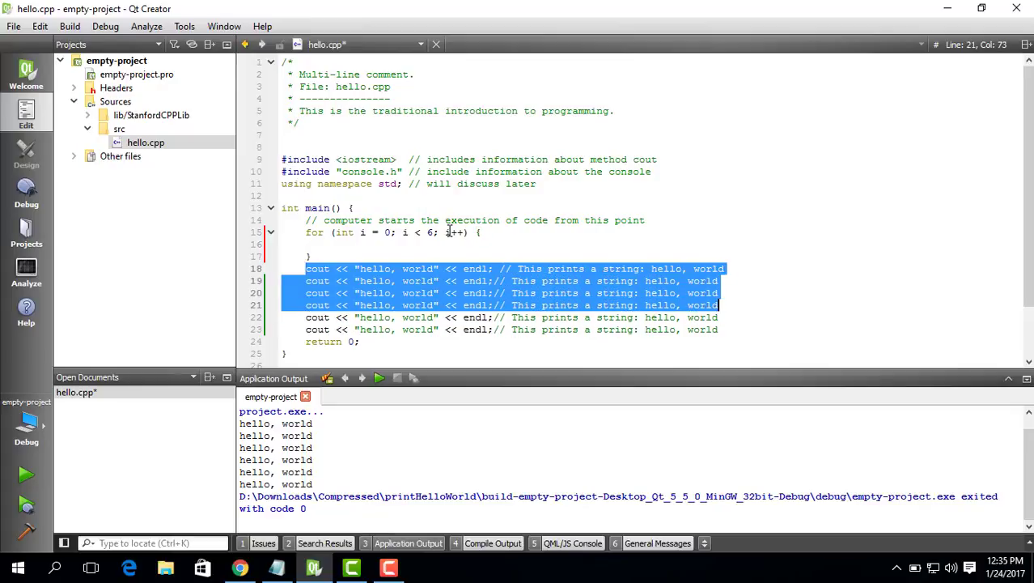
pyautogui.press('Delete')
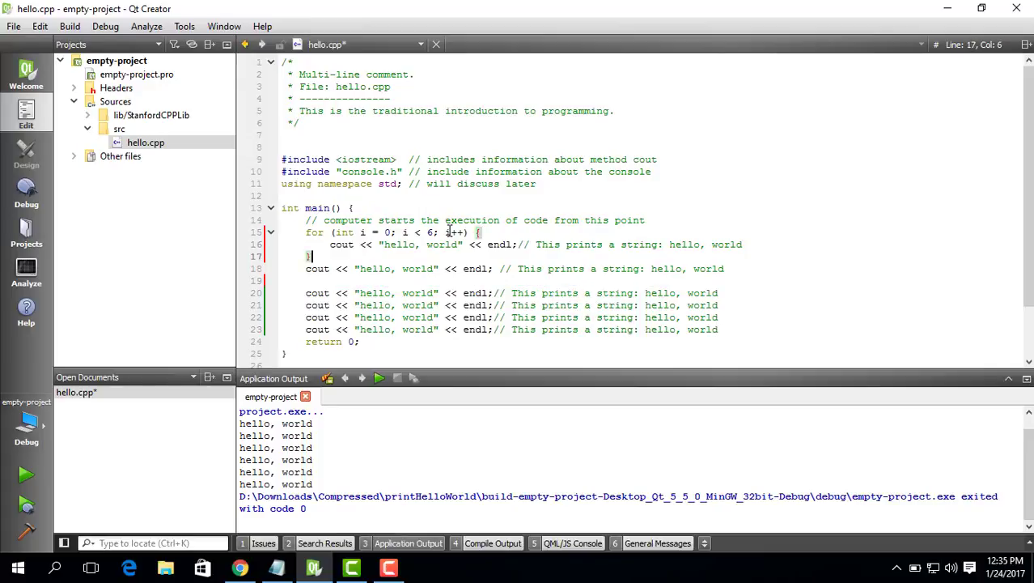
pyautogui.moveTo(306, 269); pyautogui.dragTo(360, 341)
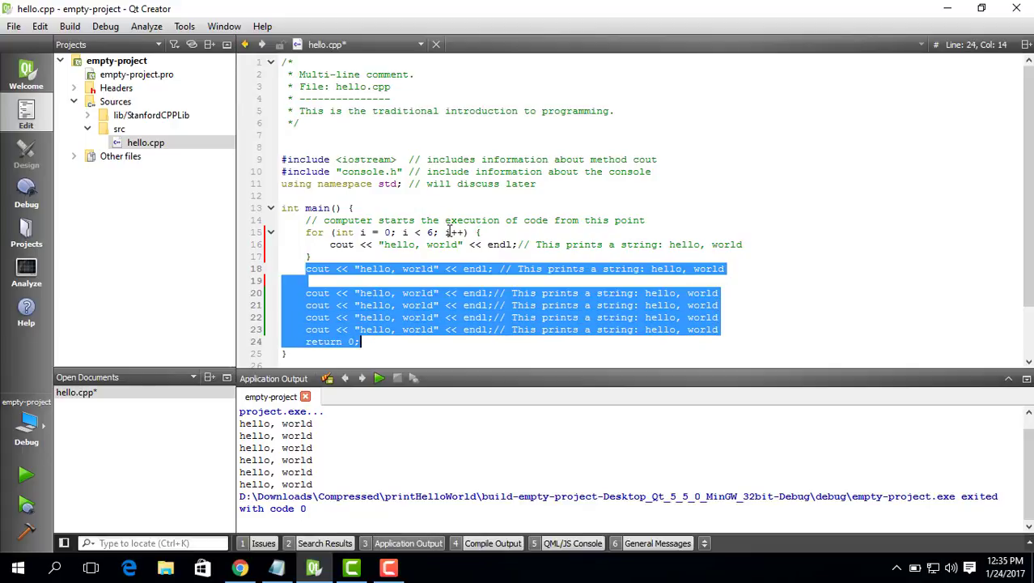
pyautogui.press('Delete')
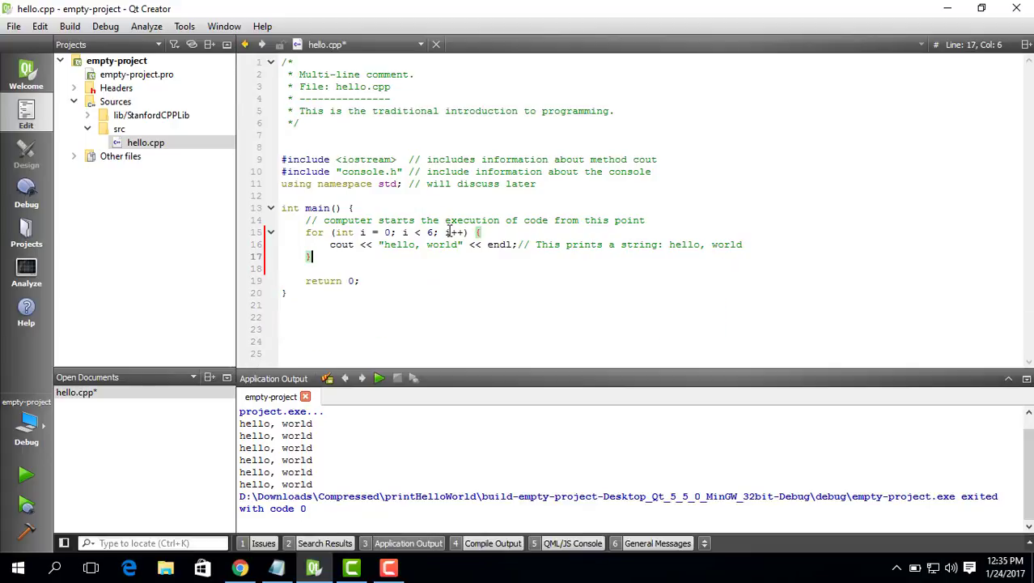
# - Remove the trailing // comment from the remaining cout line
pyautogui.click(765, 243)
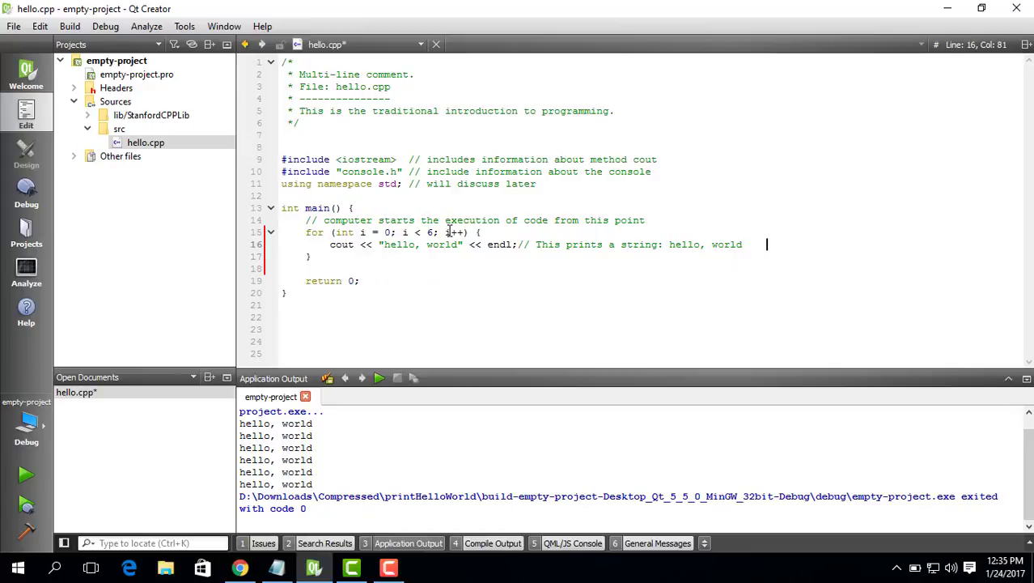
pyautogui.click(518, 245)
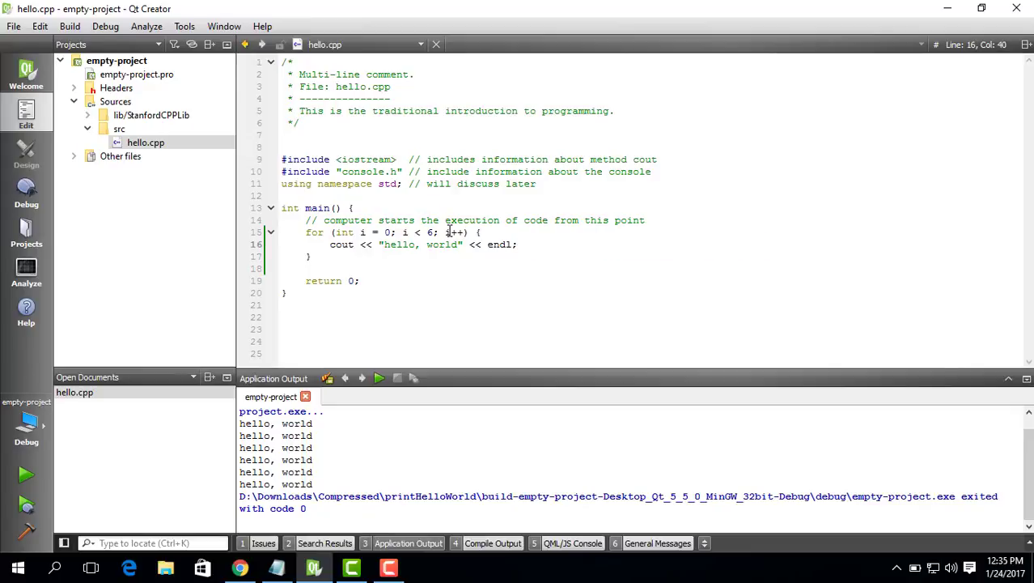
pyautogui.tripleClick(405, 244)
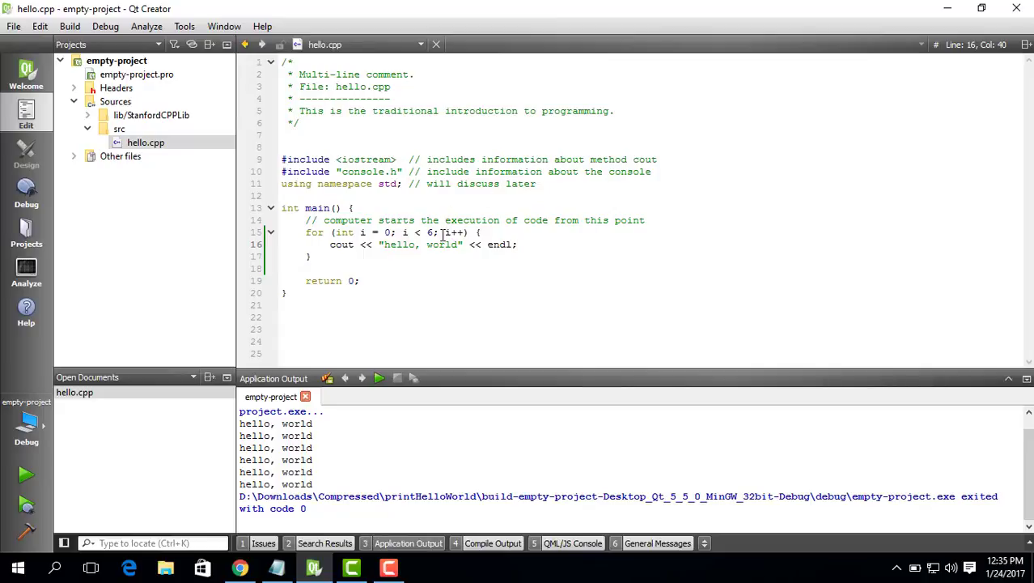
pyautogui.doubleClick(430, 233)
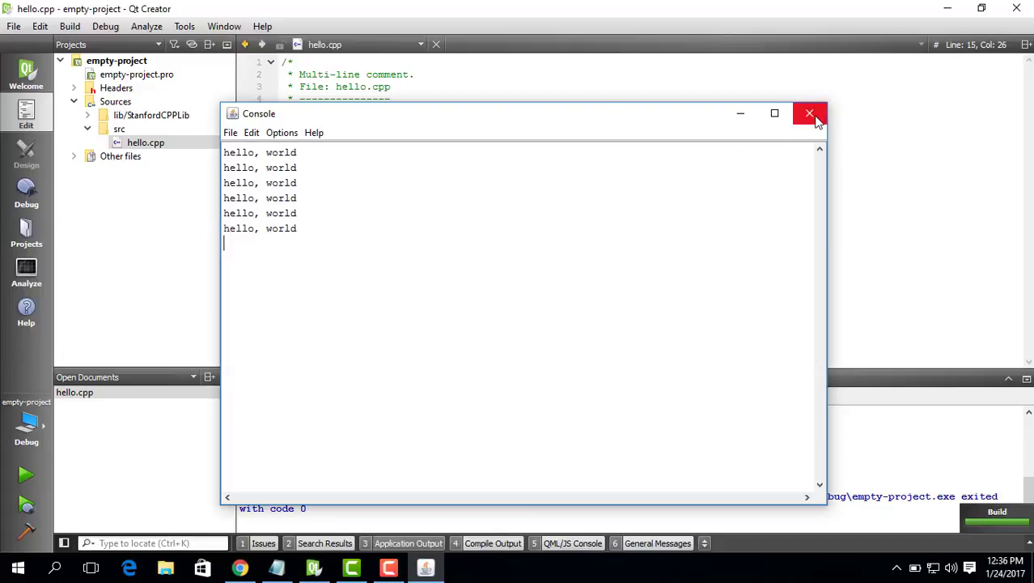
pyautogui.click(809, 112)
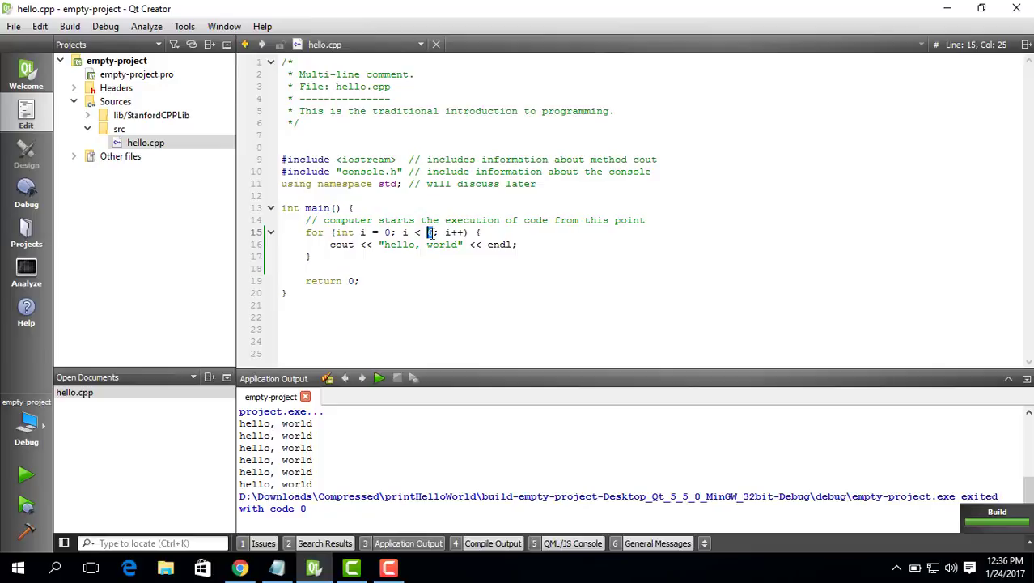
# - Change the loop limit from 6 to 365, save and run, then close the console
pyautogui.write('65')
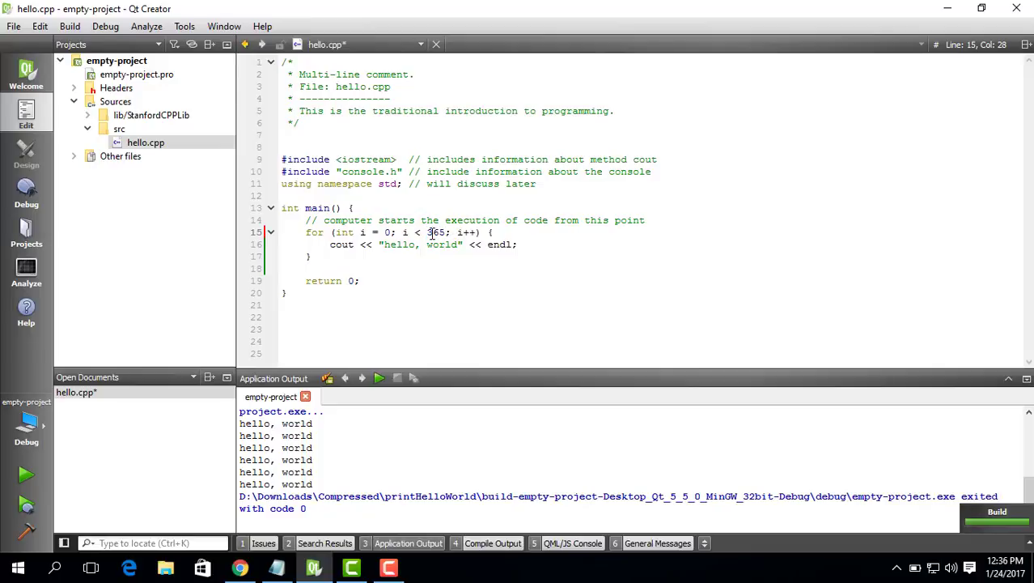
pyautogui.press('ctrl+s')
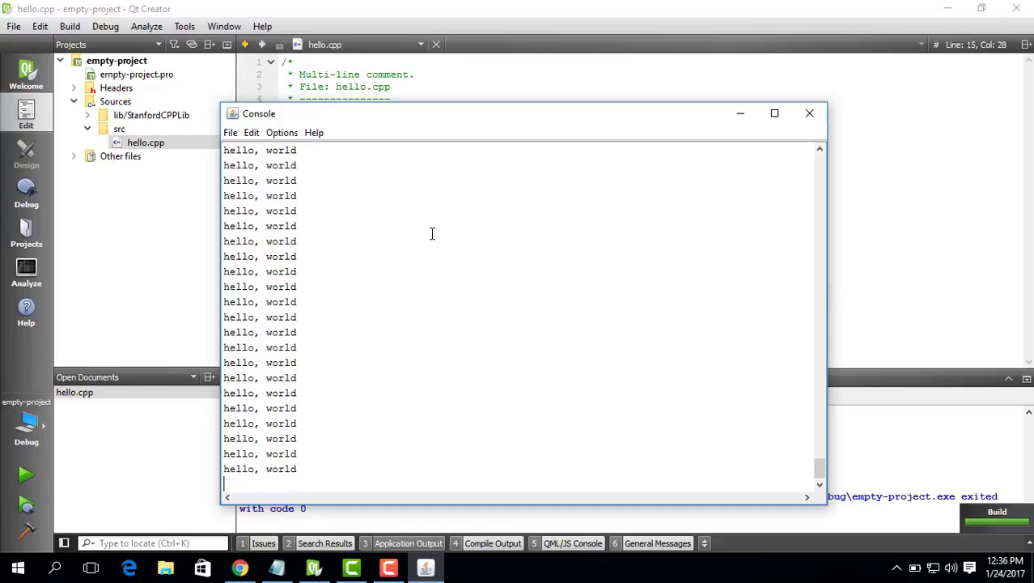
pyautogui.click(808, 113)
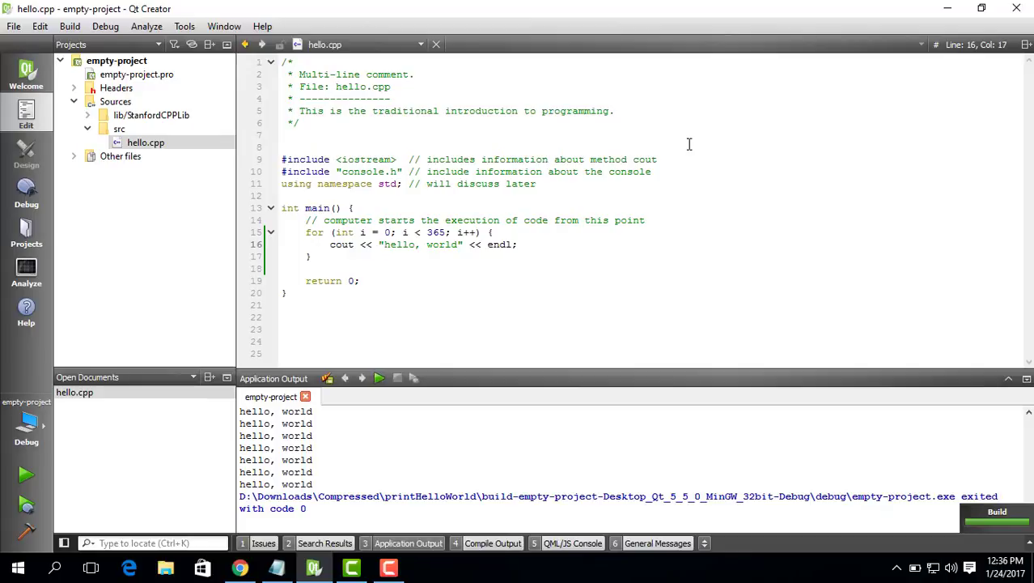
# - Edit the cout line to print "Day " << (i+1) << ": " before "hello, world"
pyautogui.write('"')
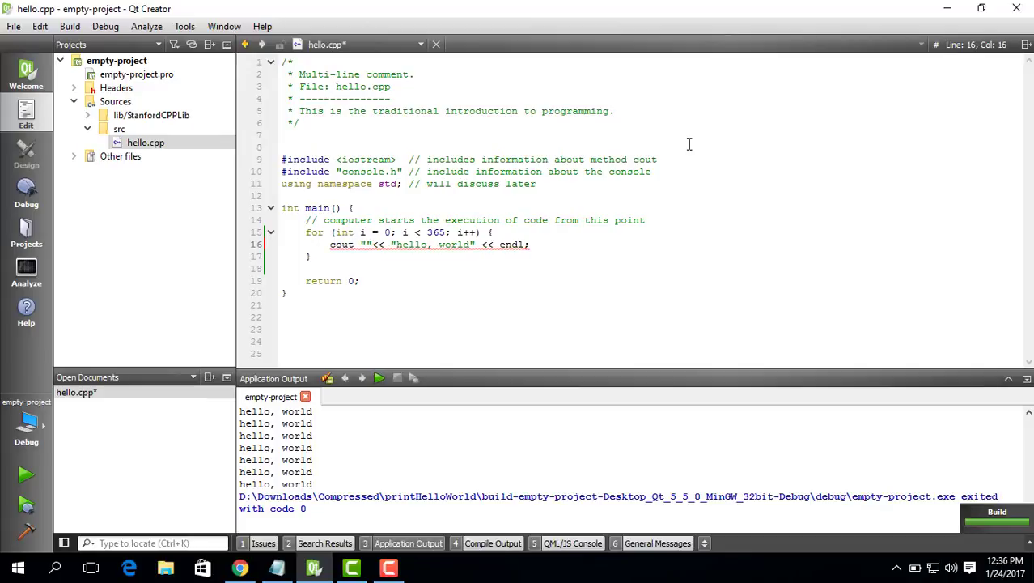
pyautogui.write('Day')
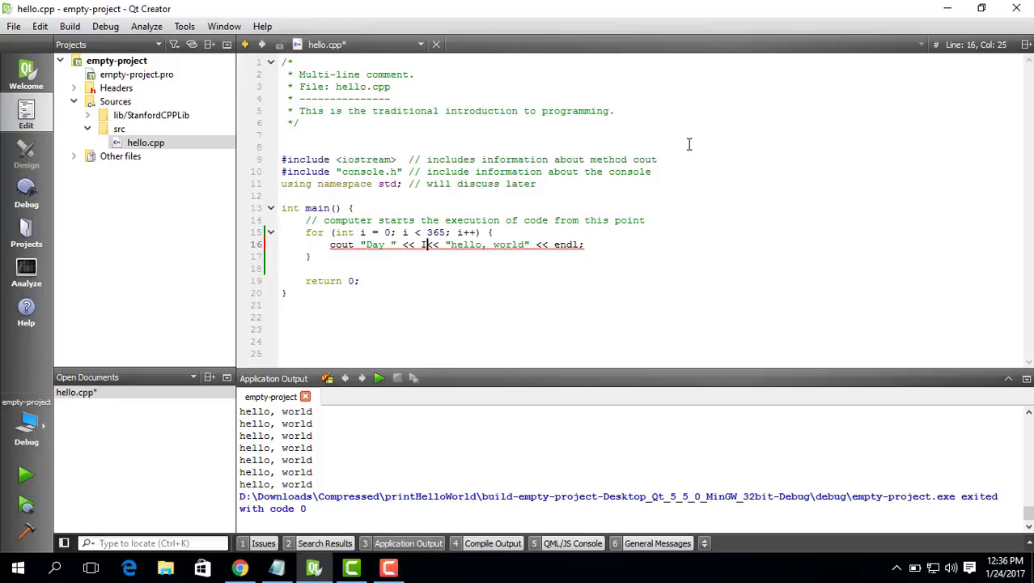
pyautogui.write('i+1)')
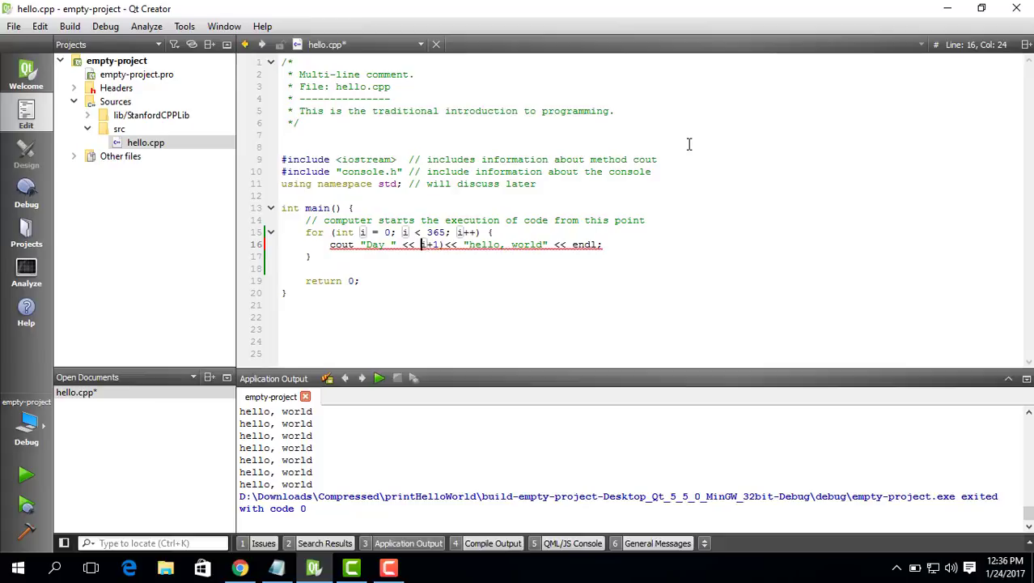
pyautogui.write('(')
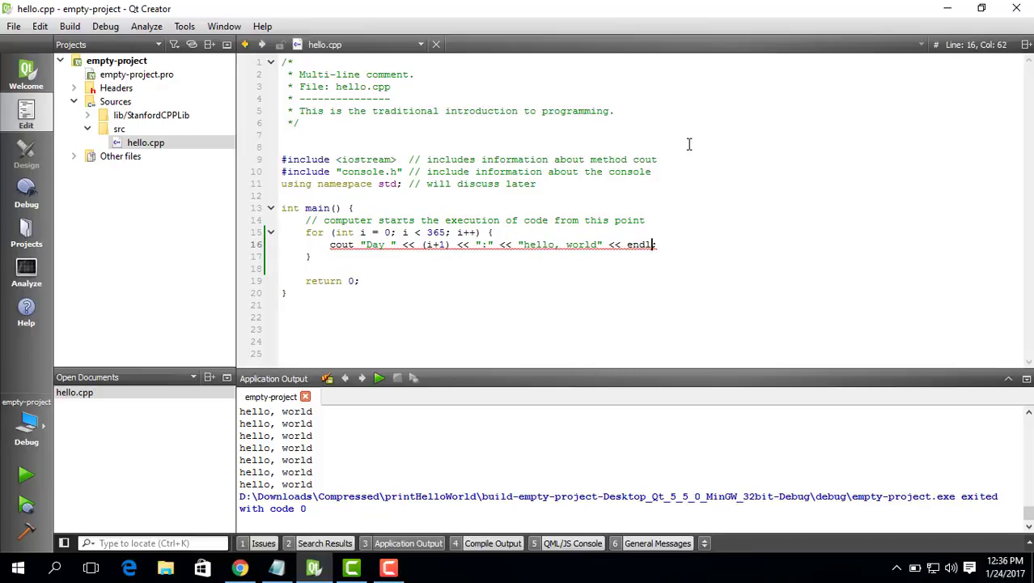
pyautogui.click(427, 244)
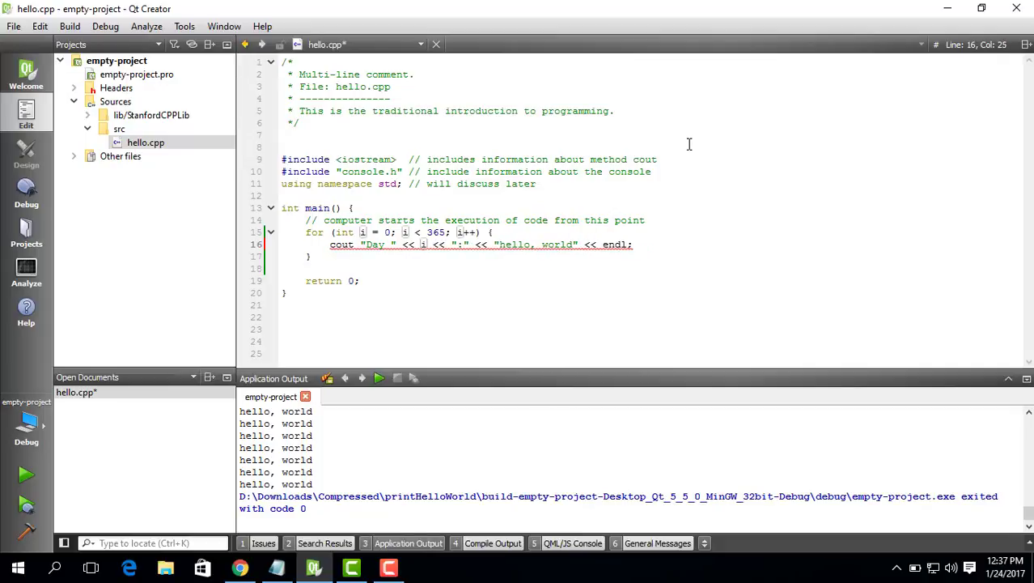
pyautogui.click(363, 244)
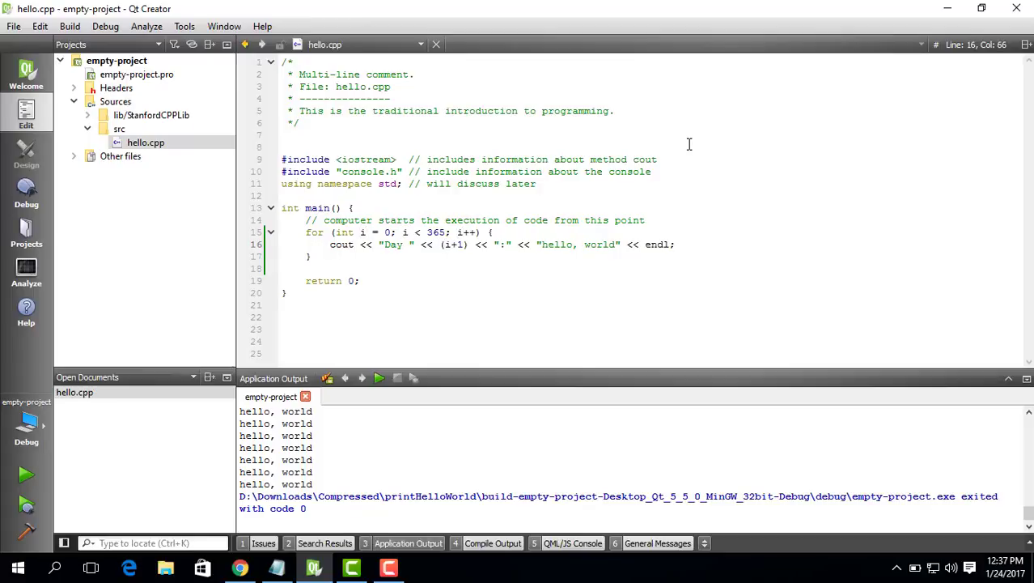
pyautogui.click(548, 244)
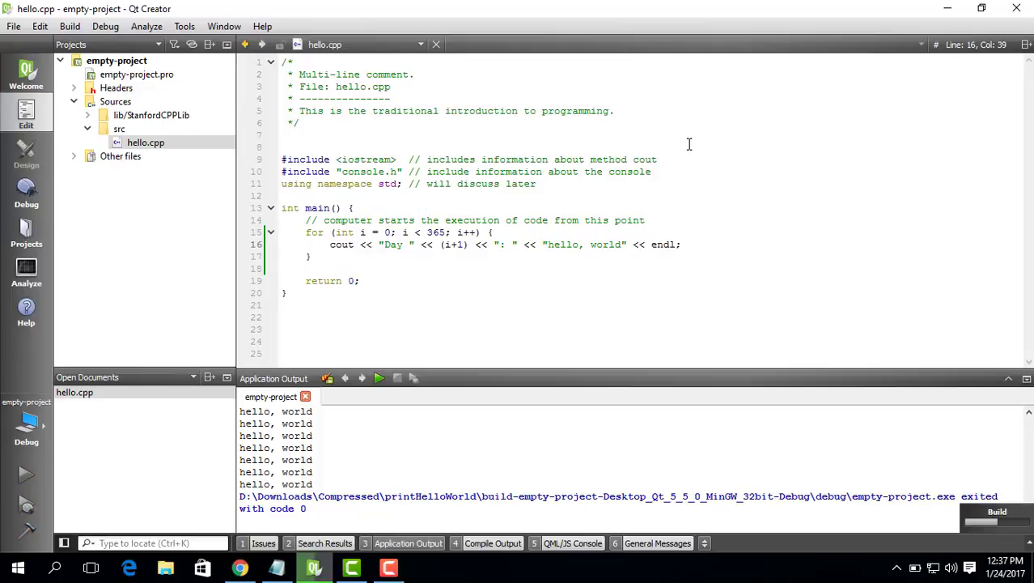
pyautogui.moveTo(630, 144)
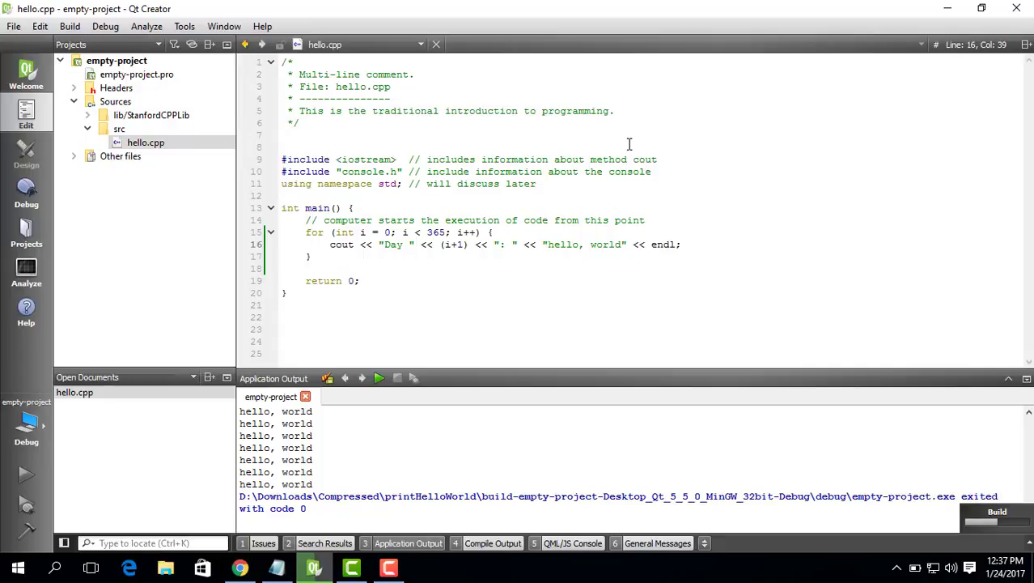
# - Run the program and view the 'Day N: hello, world' lines in the console
pyautogui.click(379, 378)
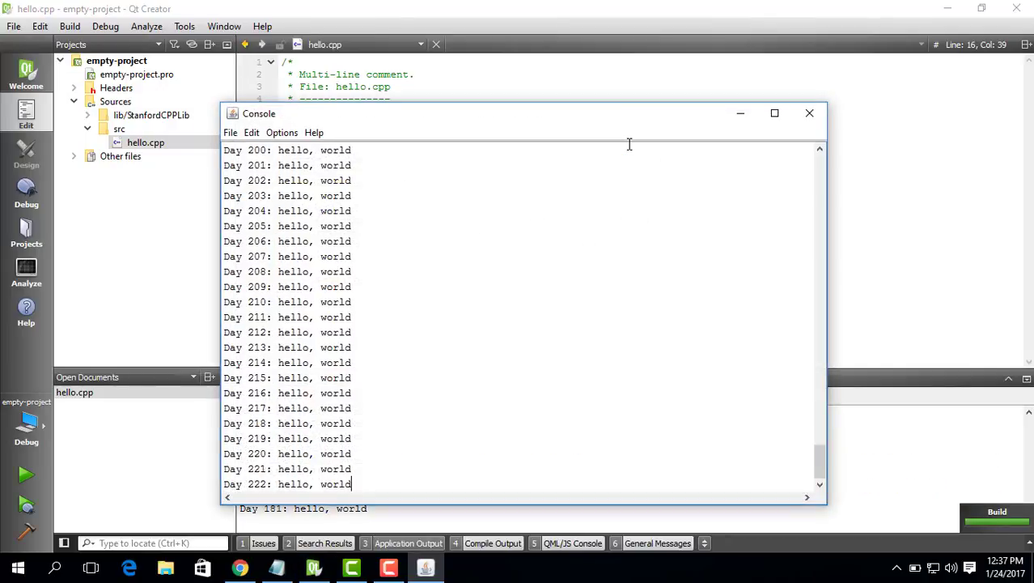